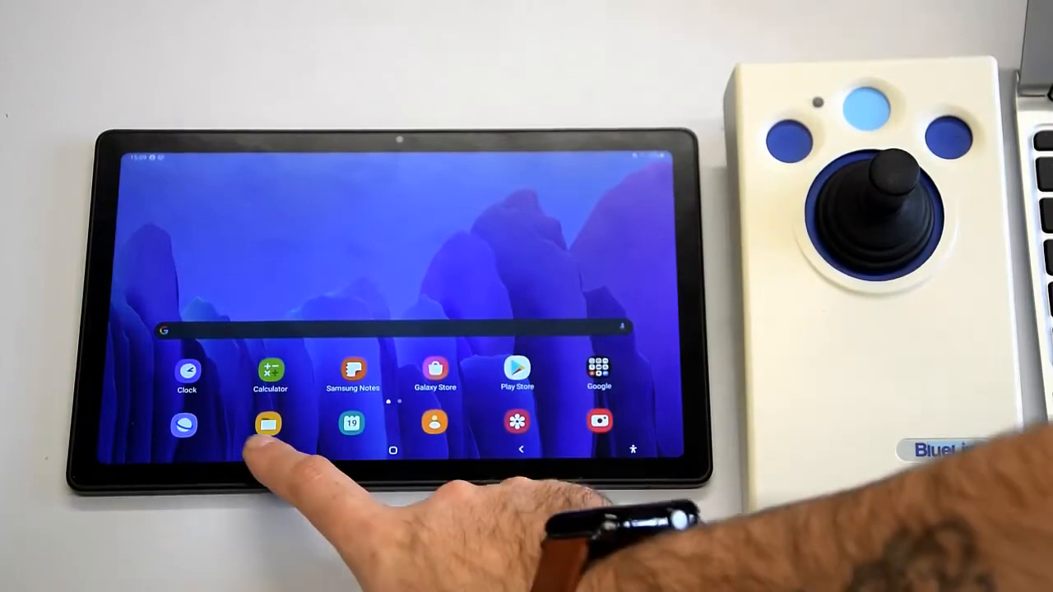
- Launch Settings from the Galaxy Tab home screen to reach Bluetooth scanning
click(269, 423)
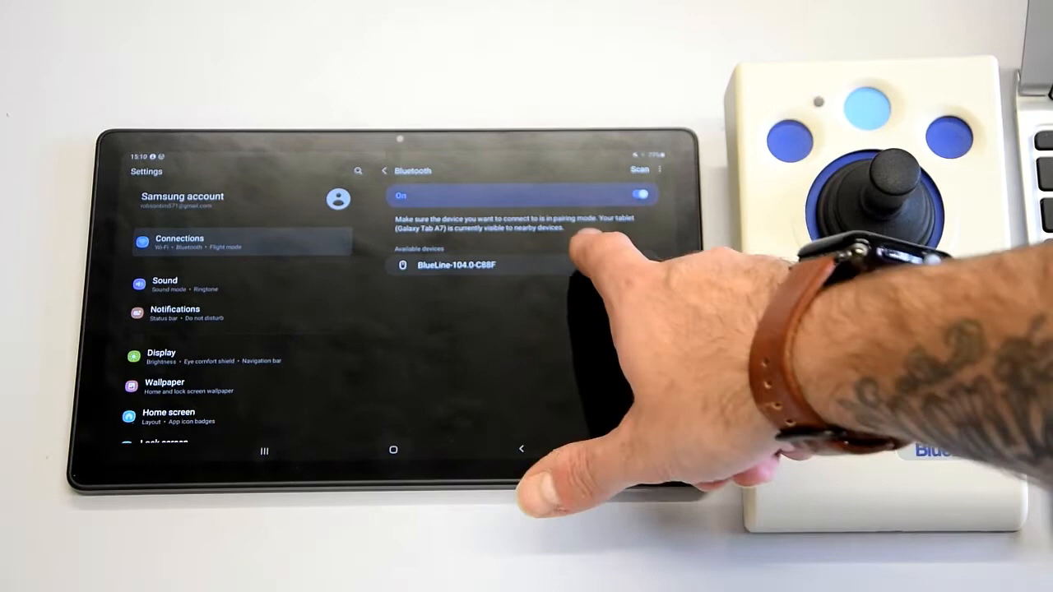
- Pair the BlueLine joystick from Available devices and accept the pairing request
click(452, 263)
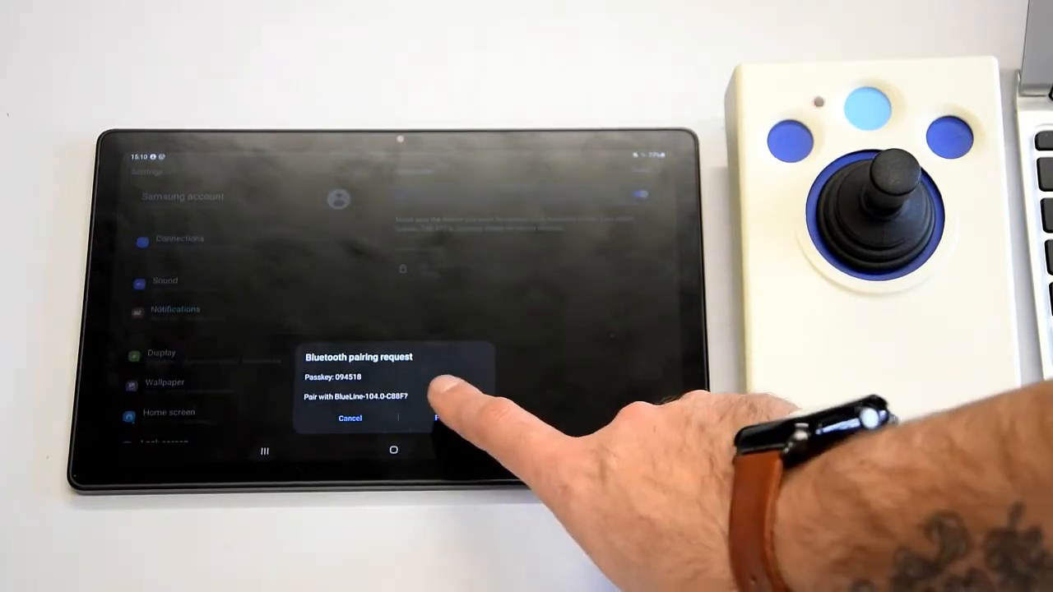
click(441, 418)
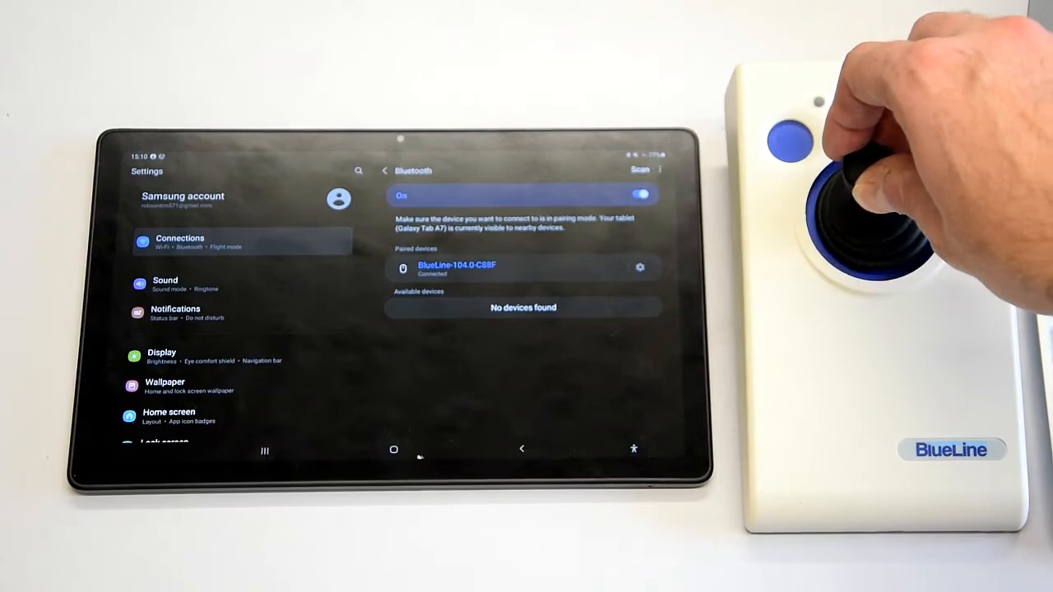
- Return to the home screen using the paired joystick mouse
click(393, 451)
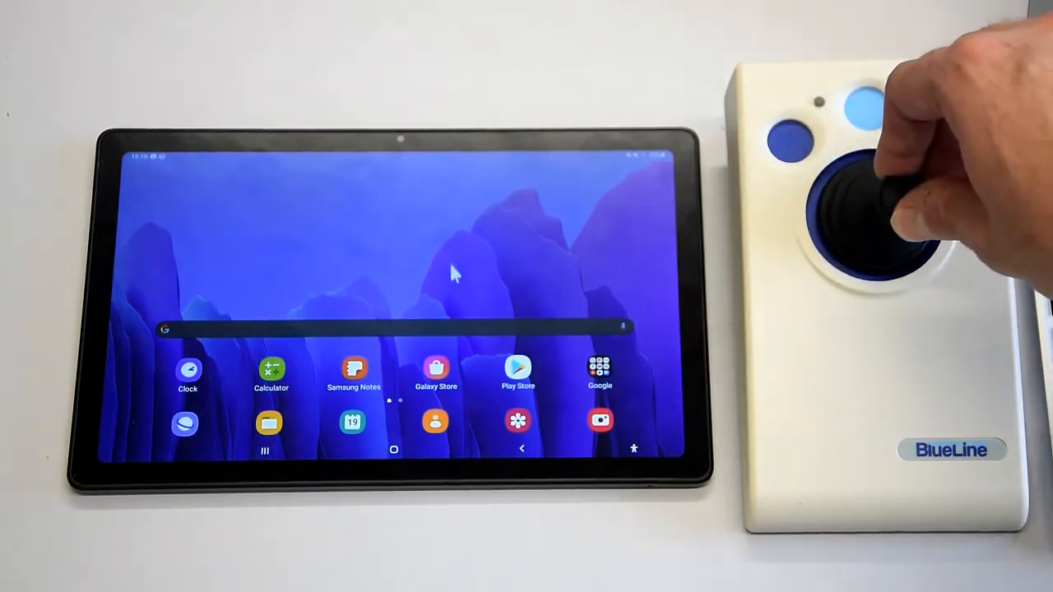
mouse_move(529, 408)
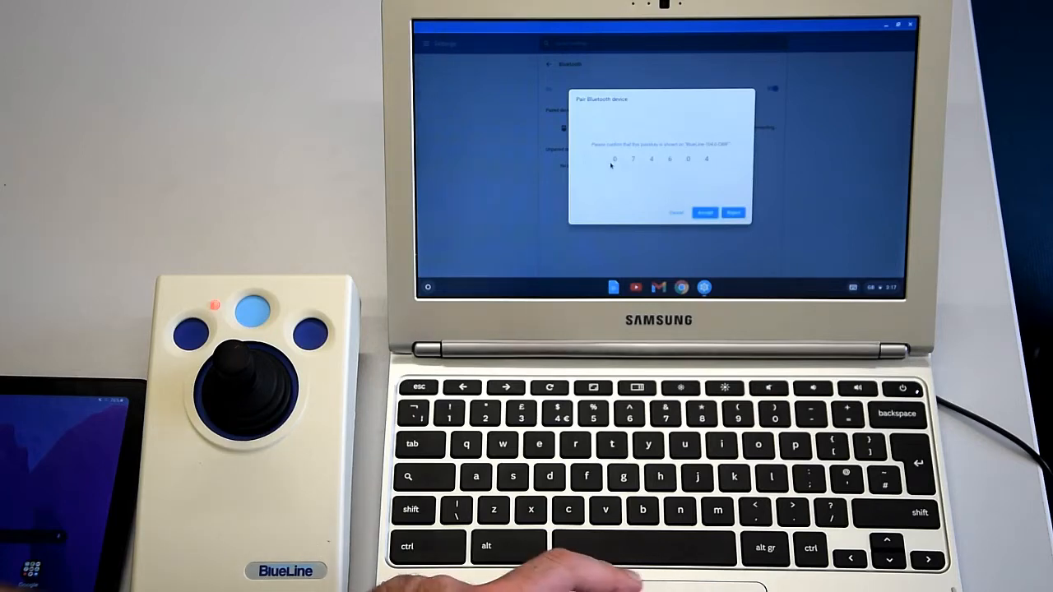
- Confirm pairing the BlueLine joystick in the Chromebook's Pair Bluetooth device dialog
click(704, 212)
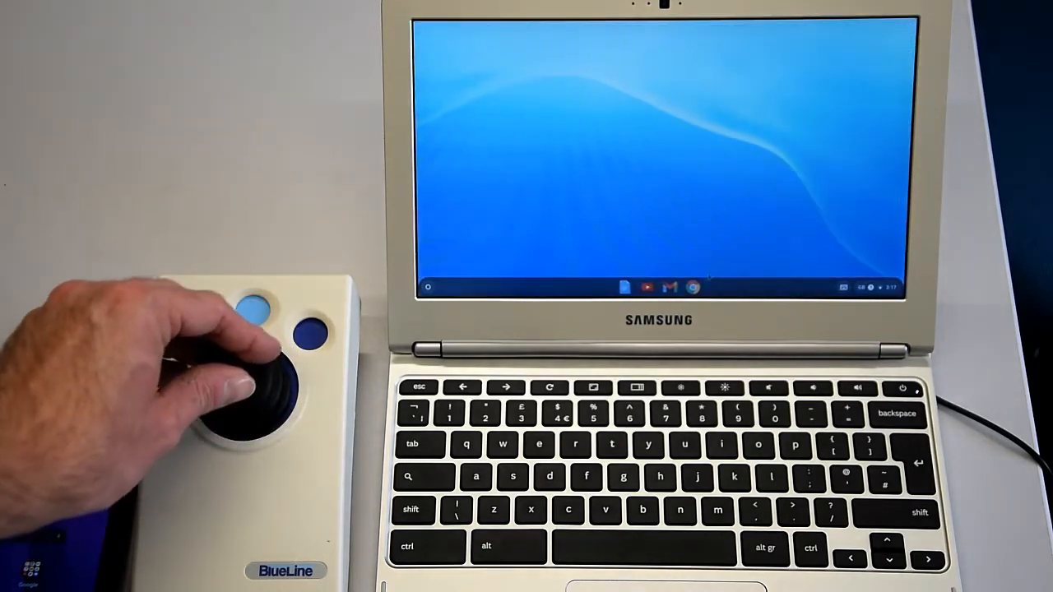
- Launch Chrome from the shelf and focus the Google new tab page with the joystick
click(693, 286)
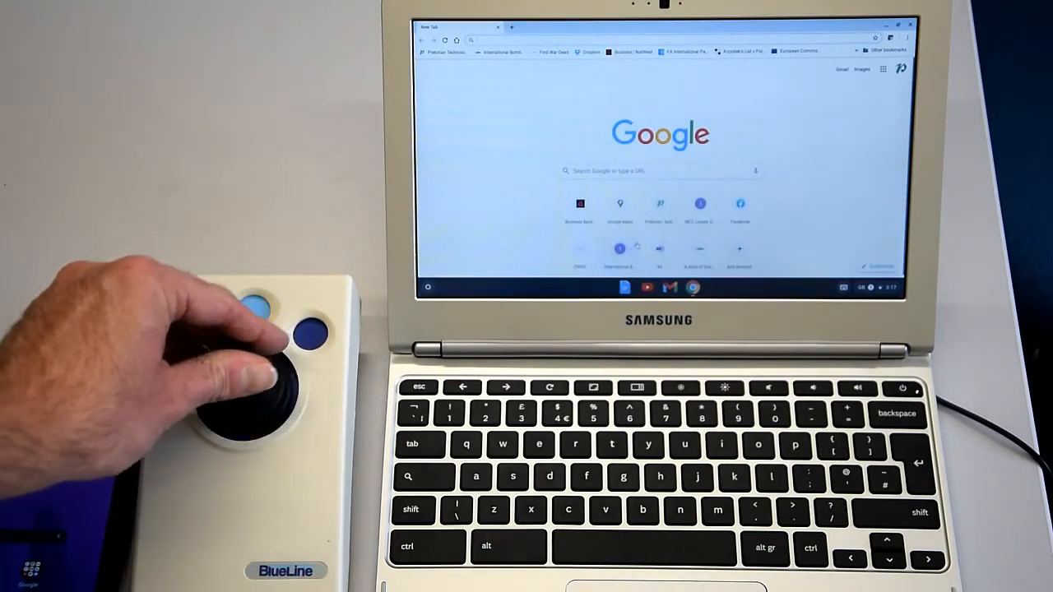
click(658, 204)
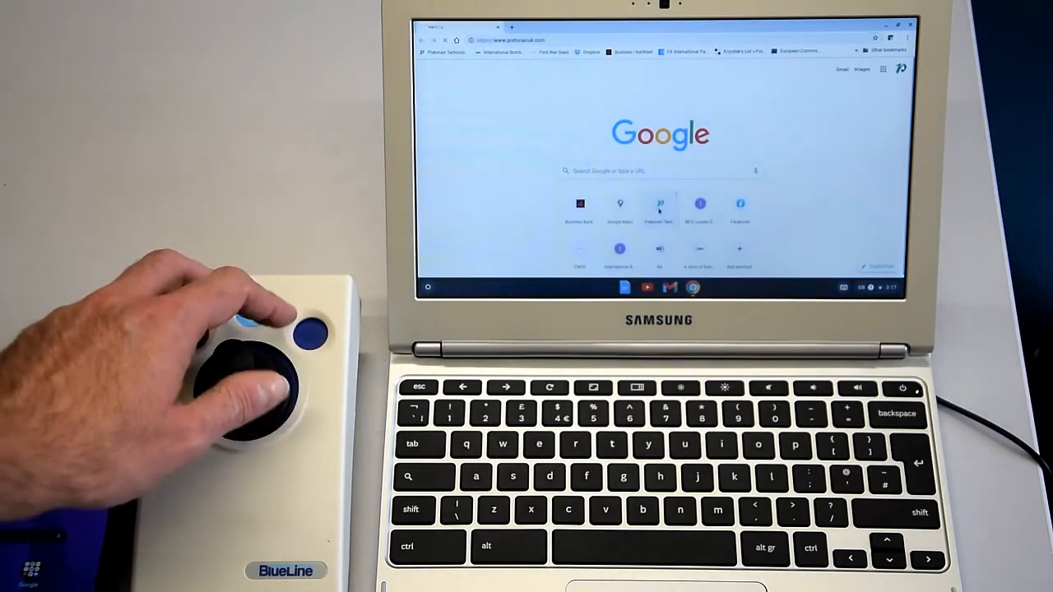